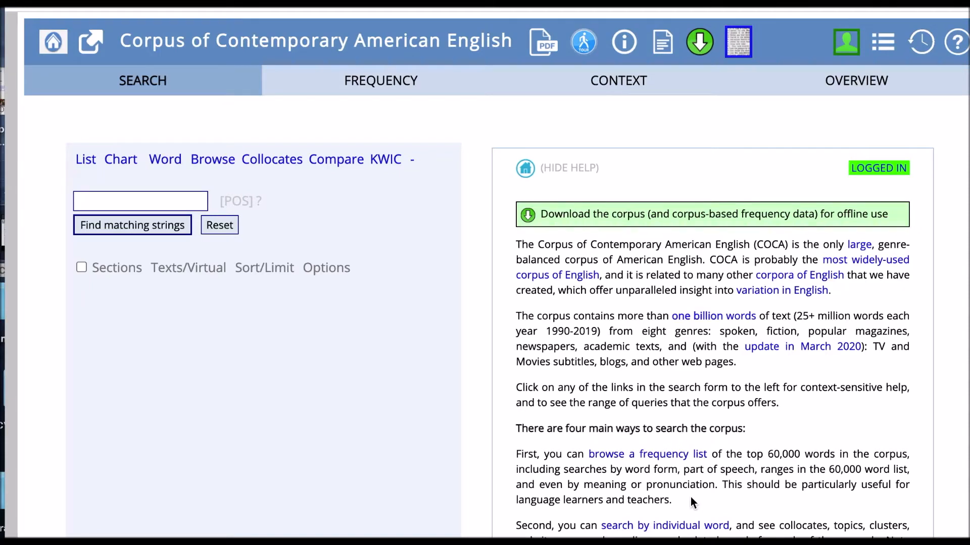
{"action": "mouse_move", "coordinate": [819, 217]}
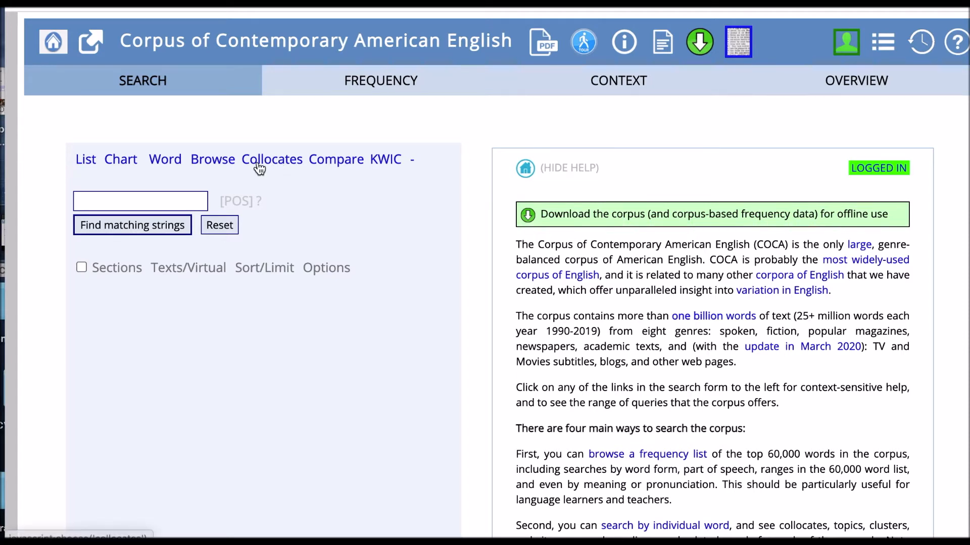
- Switch COCA to the Collocates search form
{"action": "left_click", "coordinate": [272, 159]}
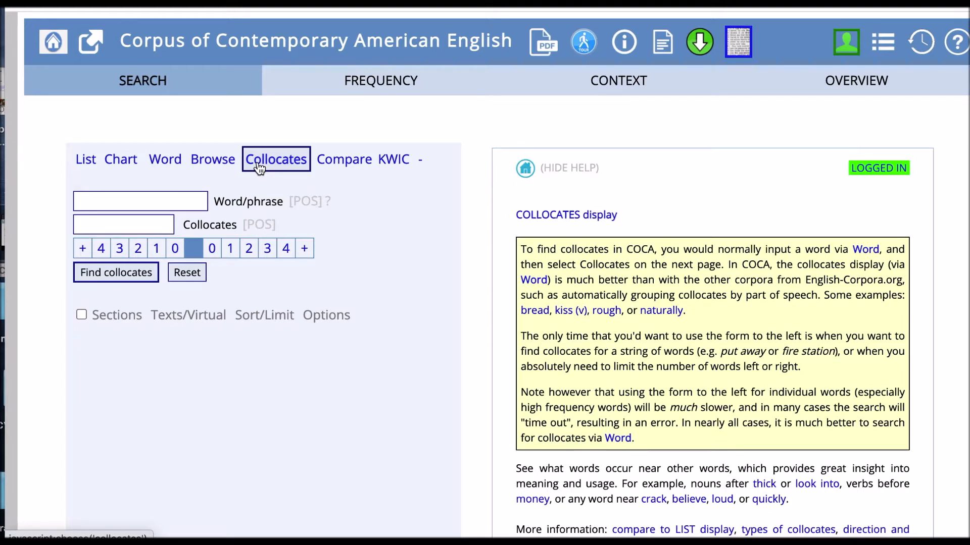
- Enter 'run' as the word and '*' as the collocate, with left span 2
{"action": "left_click", "coordinate": [140, 201]}
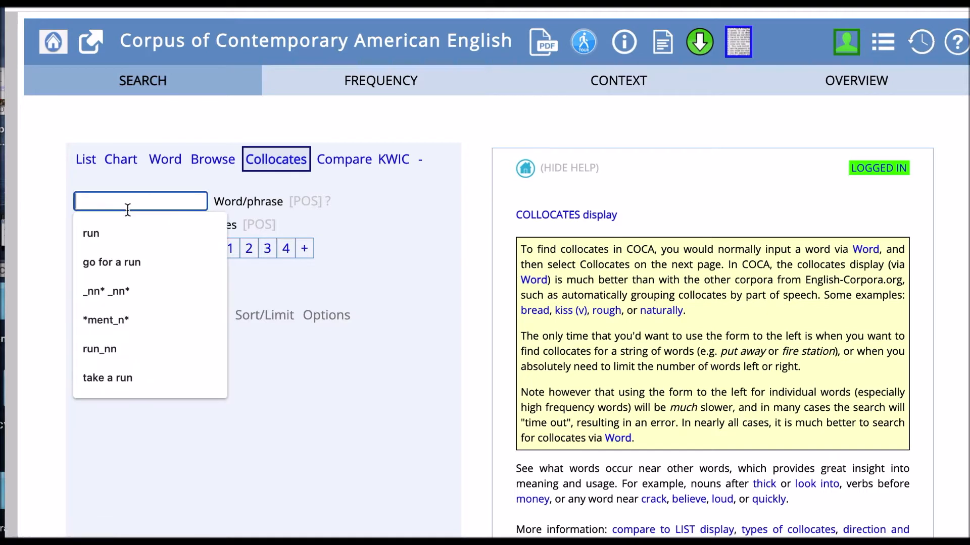
{"action": "type", "text": "run"}
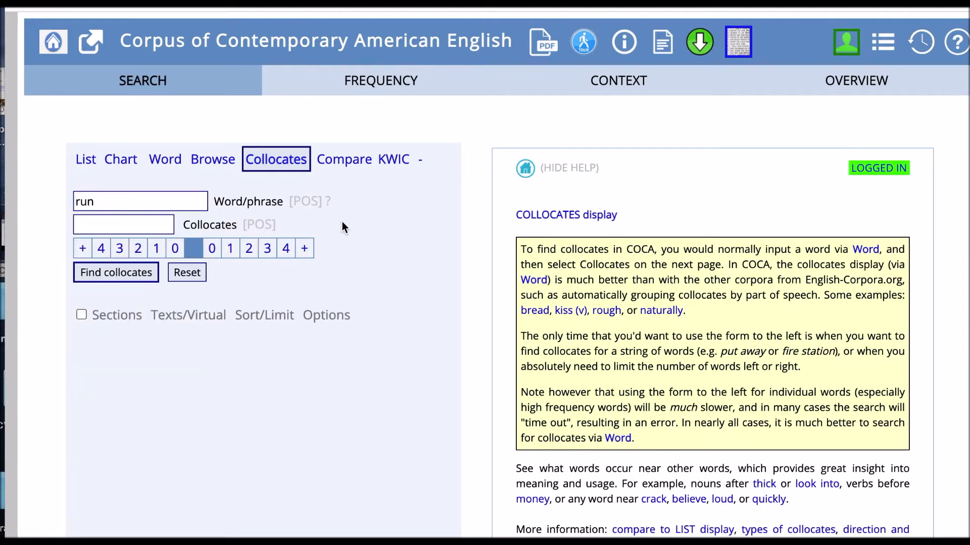
{"action": "left_click", "coordinate": [124, 224]}
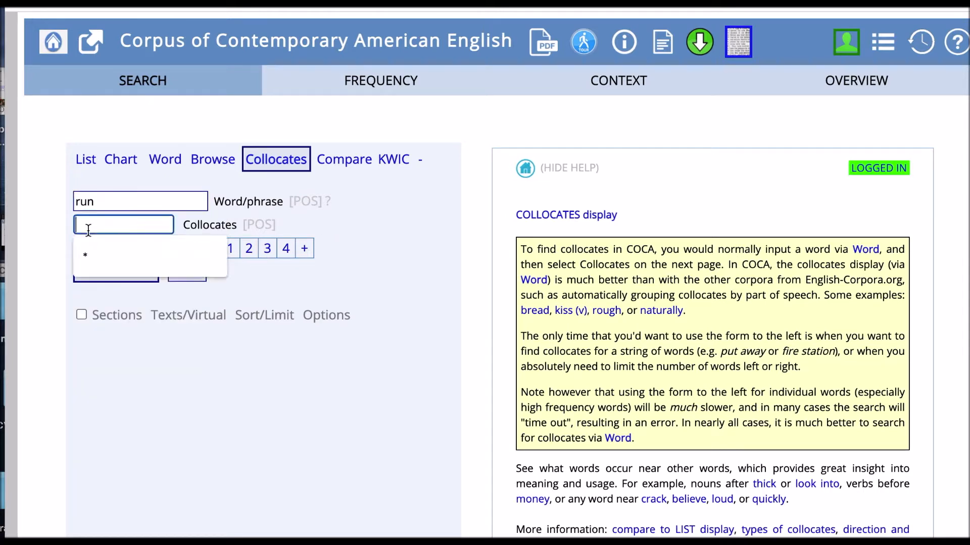
{"action": "type", "text": "*"}
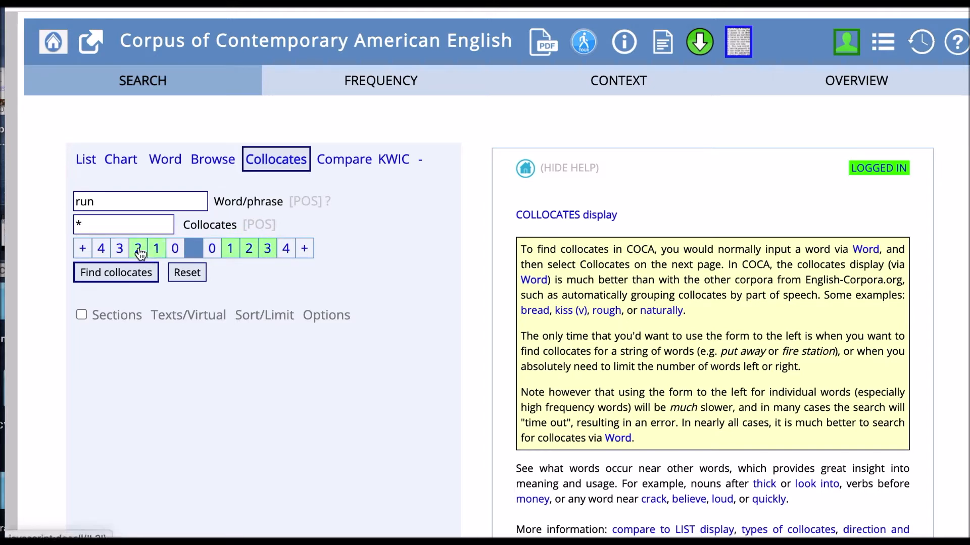
{"action": "left_click", "coordinate": [137, 248]}
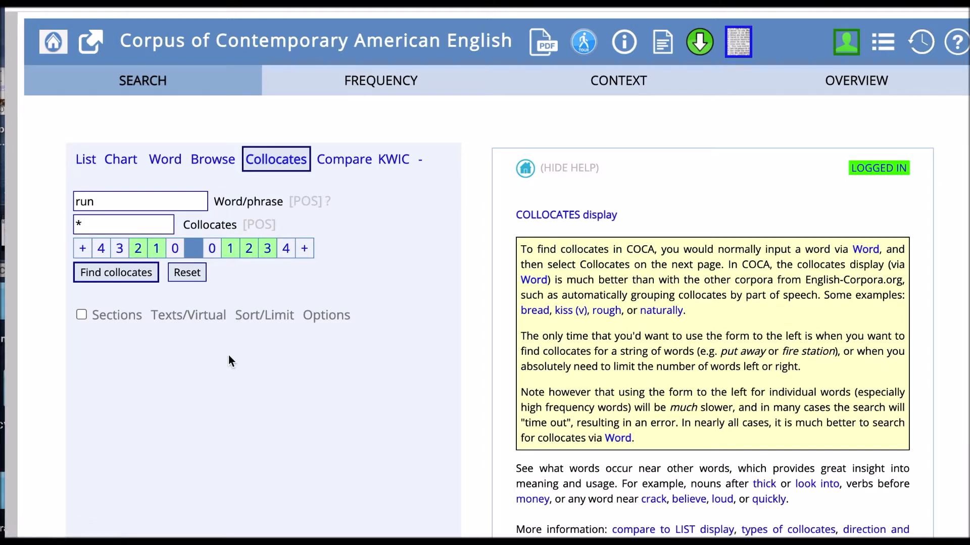
- Require a minimum mutual information score of 3, then find collocates of run
{"action": "left_click", "coordinate": [264, 315]}
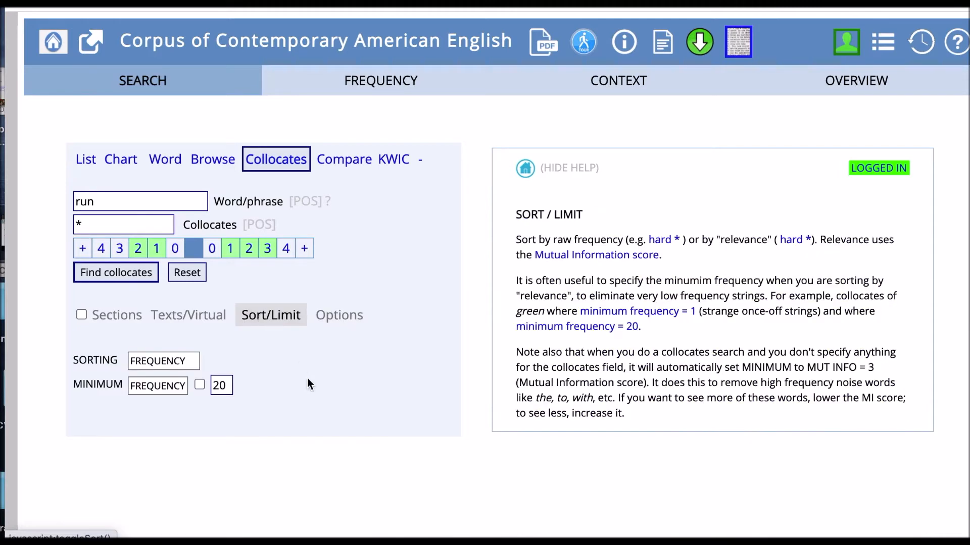
{"action": "mouse_move", "coordinate": [294, 357]}
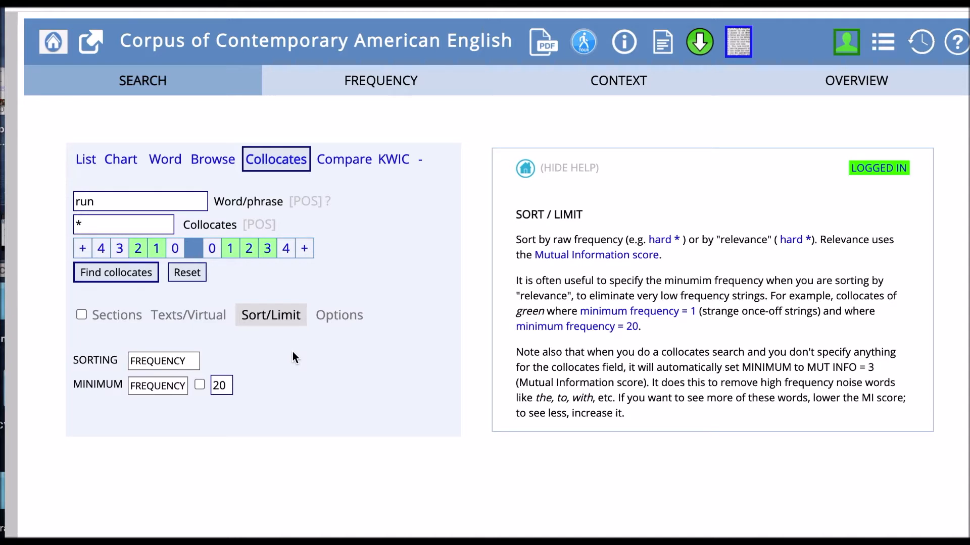
{"action": "mouse_move", "coordinate": [160, 397]}
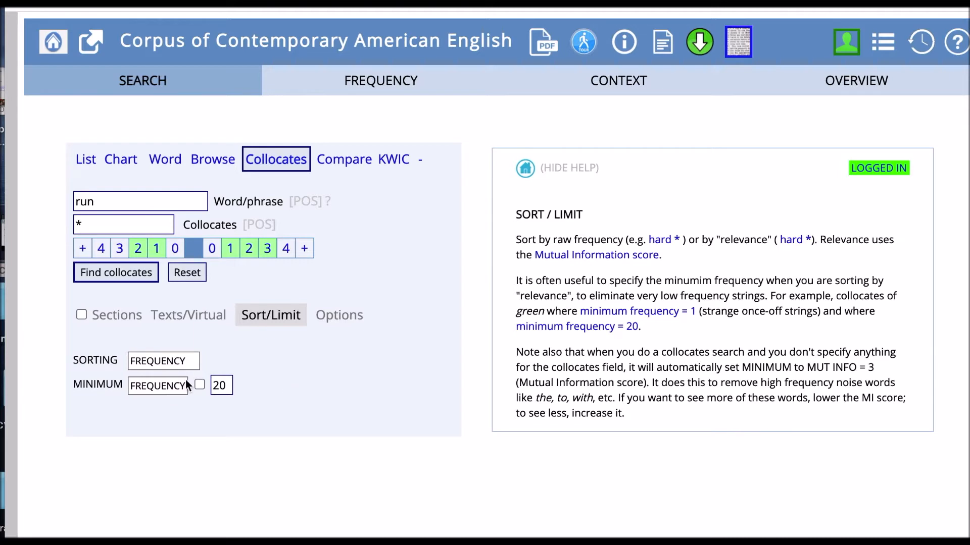
{"action": "left_click", "coordinate": [163, 385]}
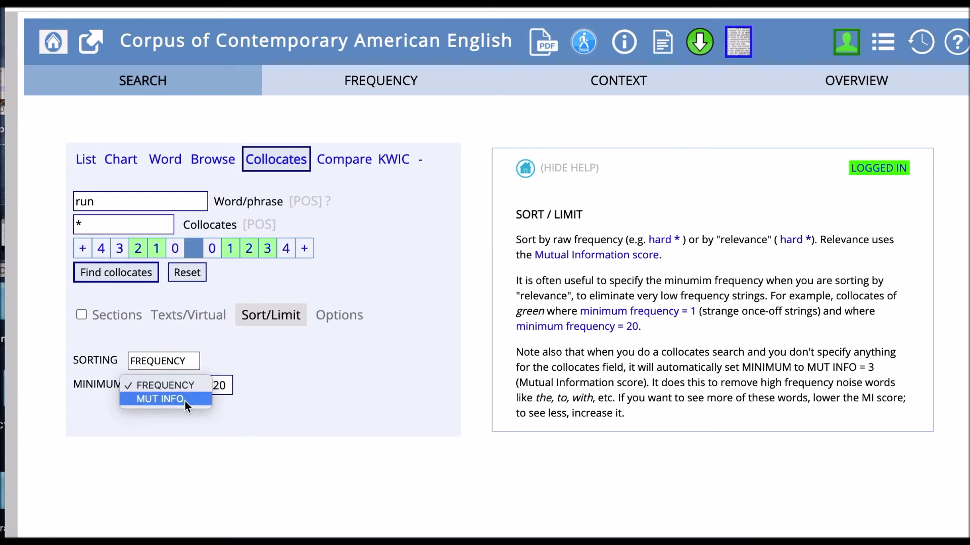
{"action": "left_click", "coordinate": [159, 399]}
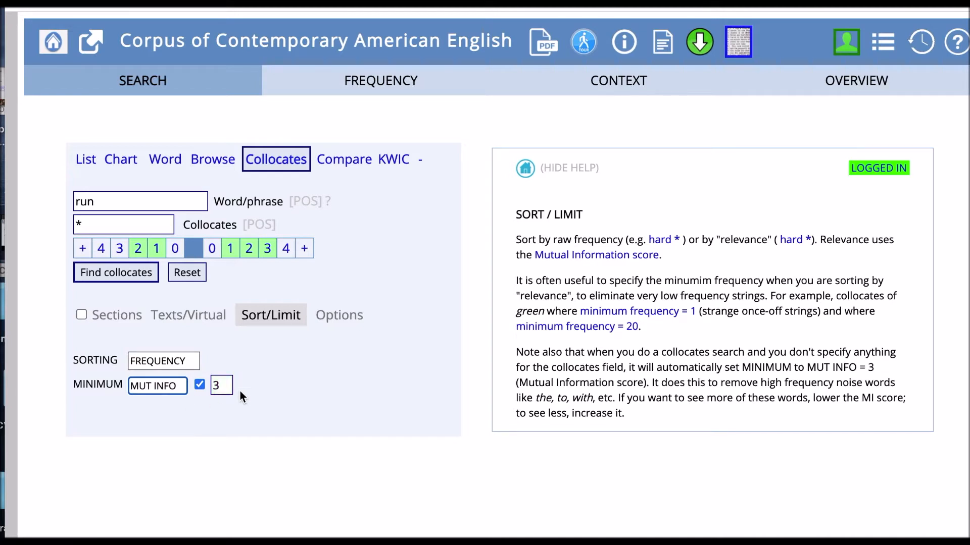
{"action": "left_click", "coordinate": [221, 385]}
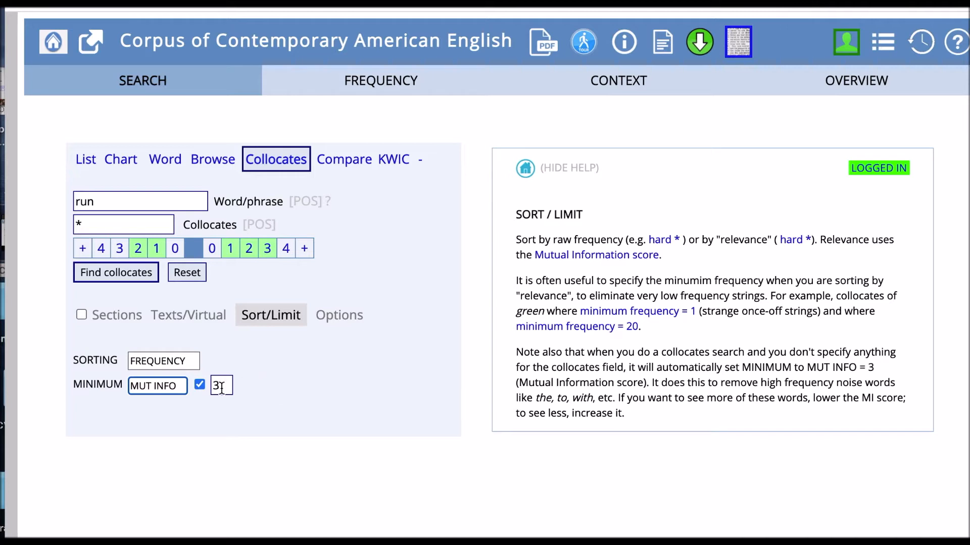
{"action": "mouse_move", "coordinate": [268, 380]}
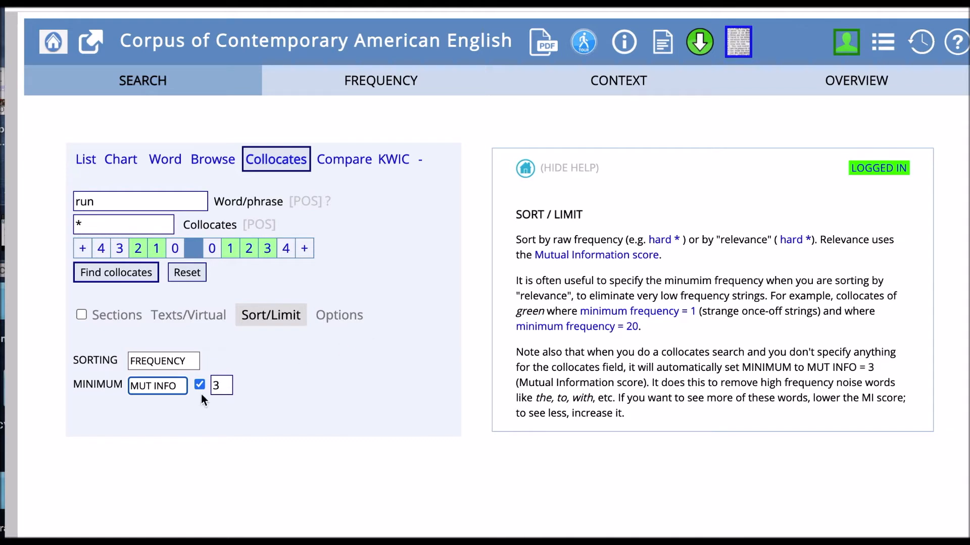
{"action": "mouse_move", "coordinate": [279, 351]}
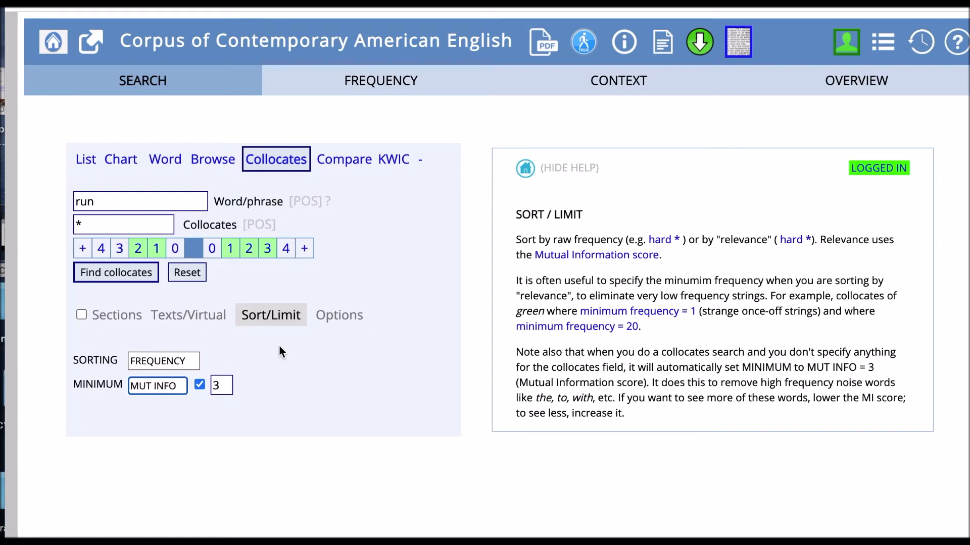
{"action": "mouse_move", "coordinate": [195, 311]}
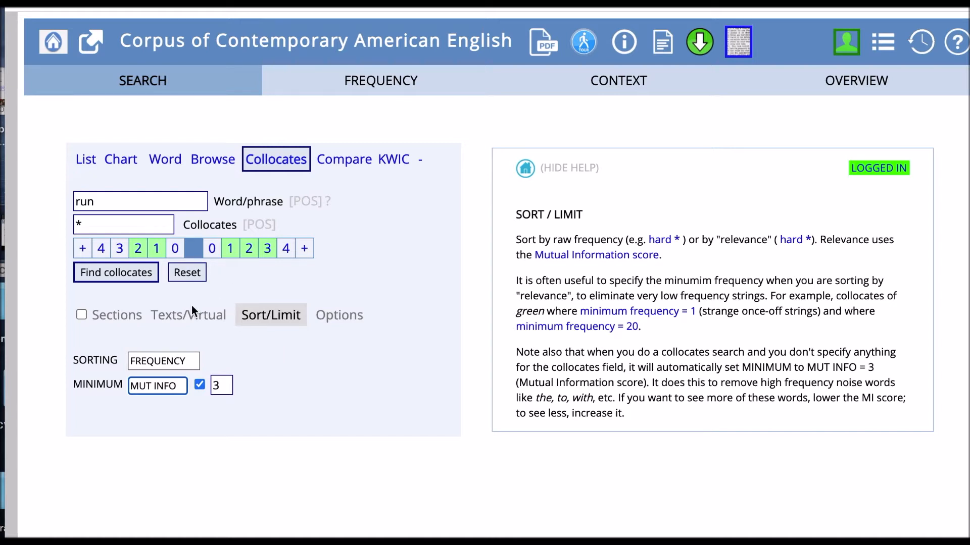
{"action": "left_click", "coordinate": [115, 272]}
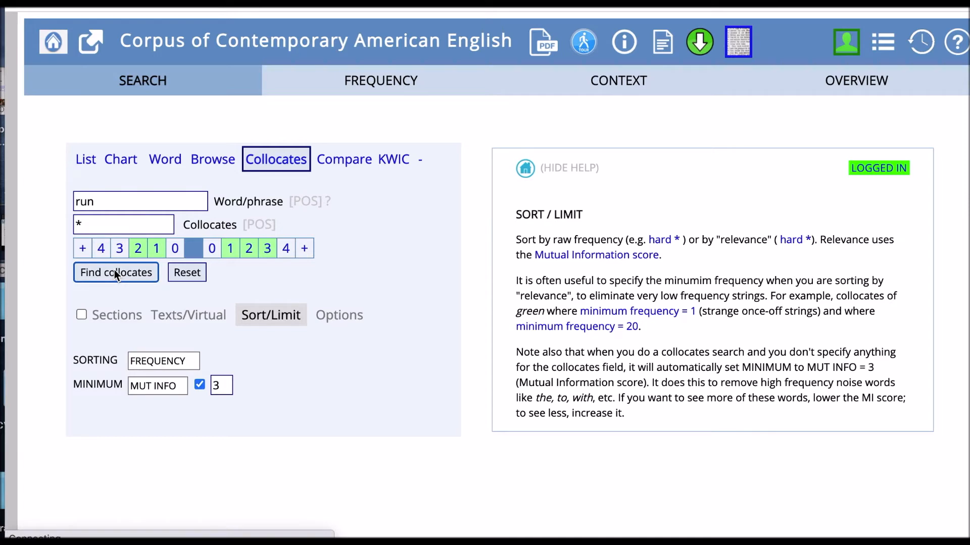
- Review the frequency-ranked collocates of run, led by long, away and home
{"action": "left_click", "coordinate": [116, 272]}
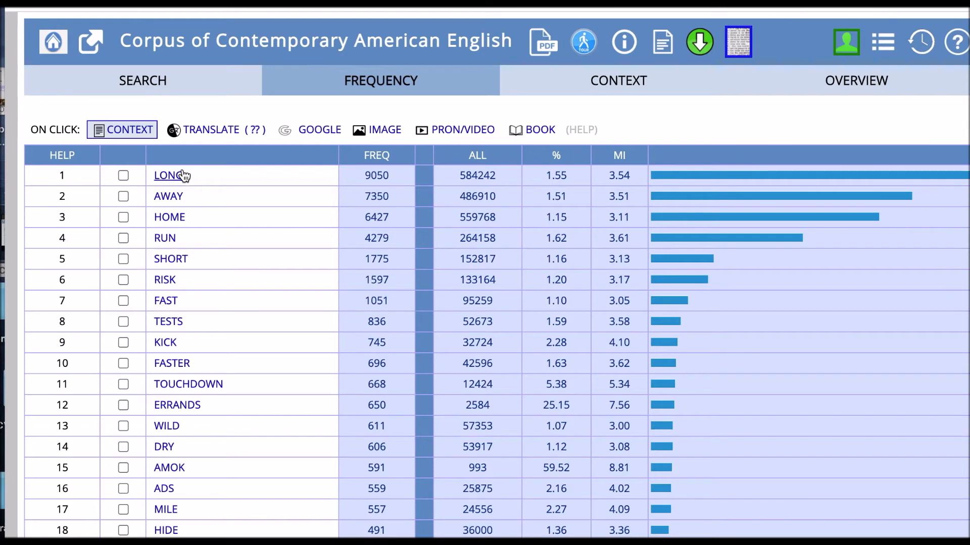
{"action": "mouse_move", "coordinate": [190, 238]}
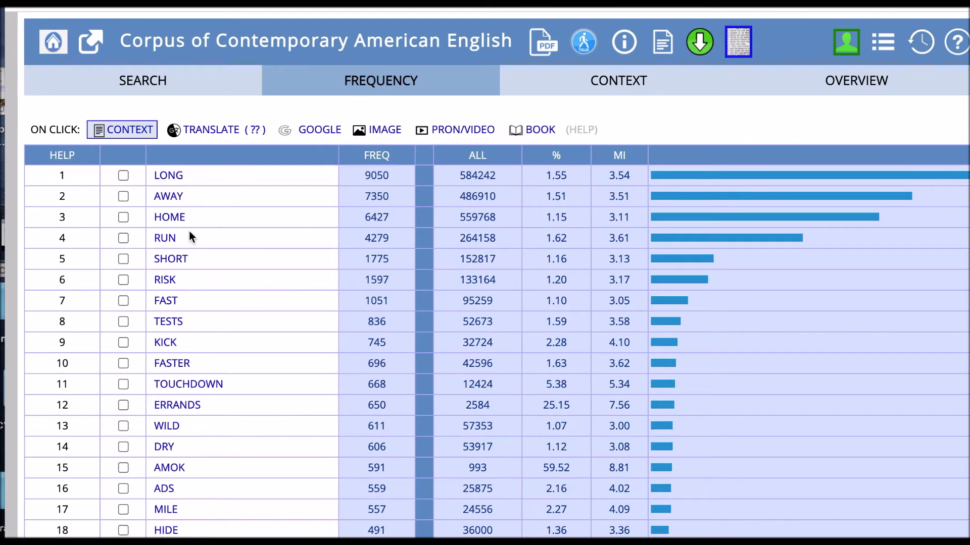
{"action": "mouse_move", "coordinate": [278, 227]}
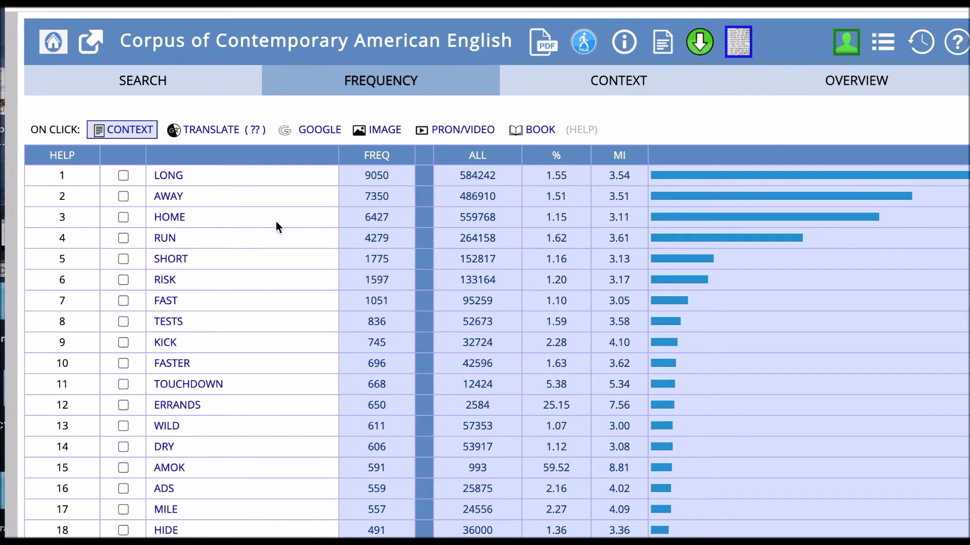
{"action": "mouse_move", "coordinate": [297, 221]}
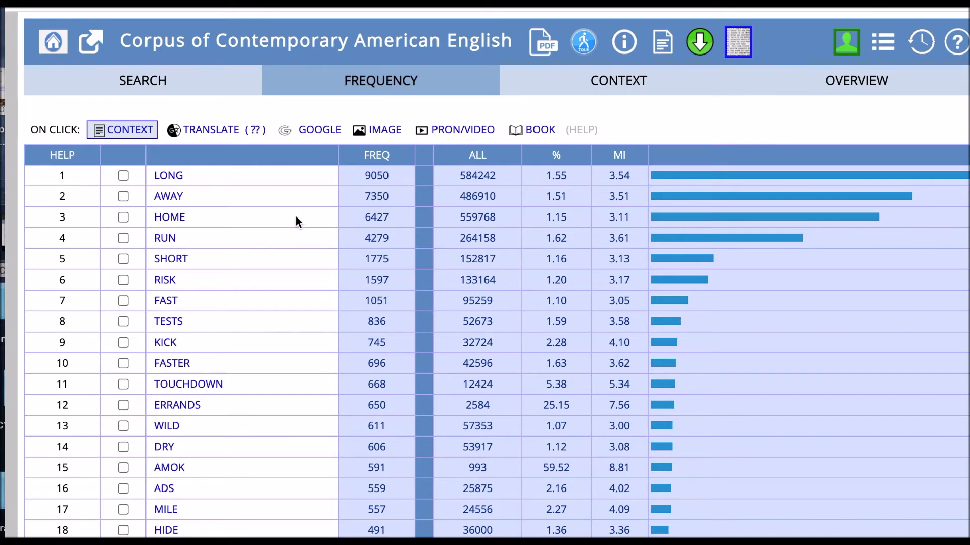
{"action": "mouse_move", "coordinate": [333, 198]}
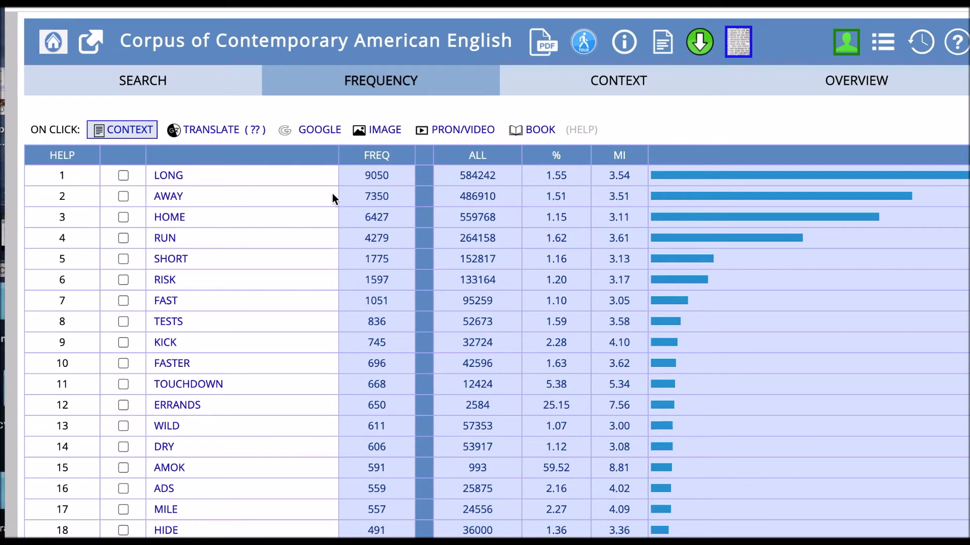
{"action": "mouse_move", "coordinate": [626, 247]}
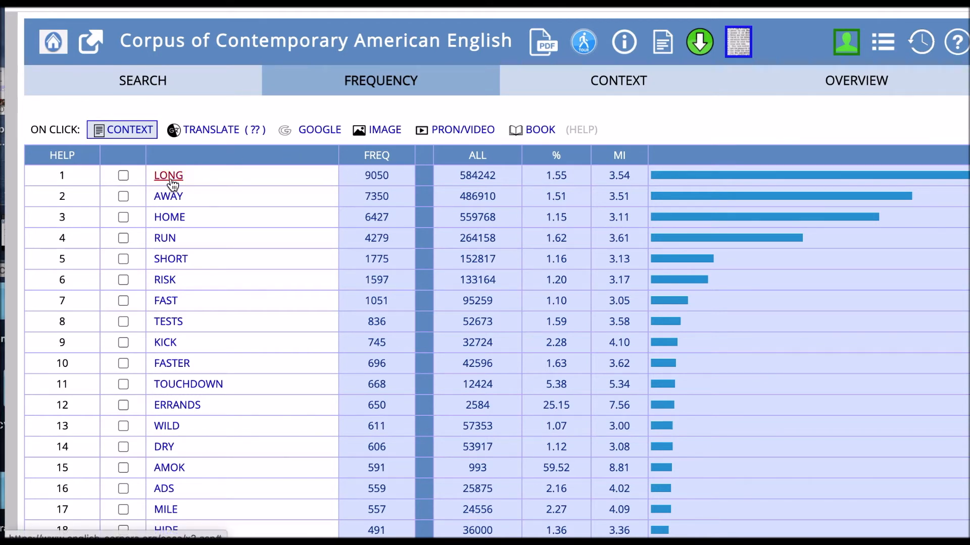
- Open the concordance lines pairing LONG with run
{"action": "left_click", "coordinate": [168, 175]}
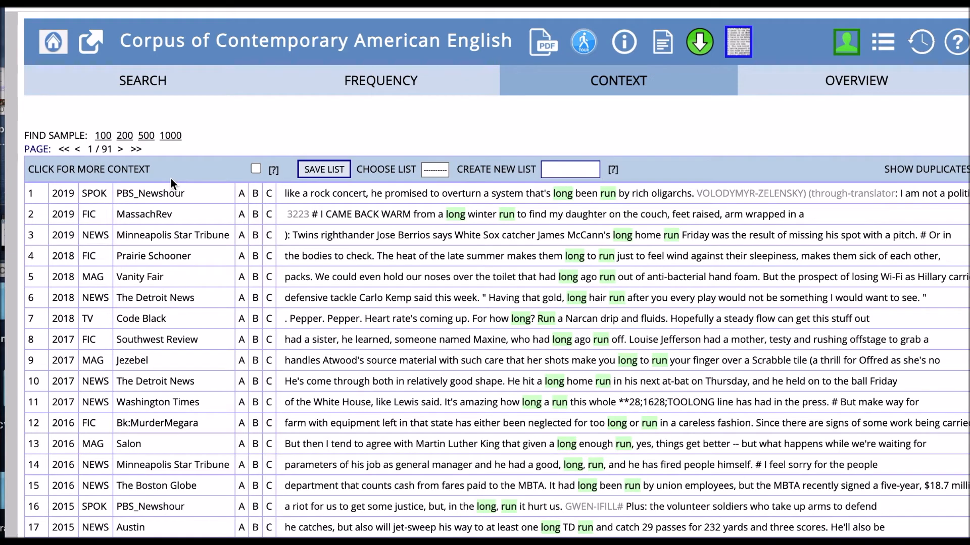
{"action": "mouse_move", "coordinate": [386, 193]}
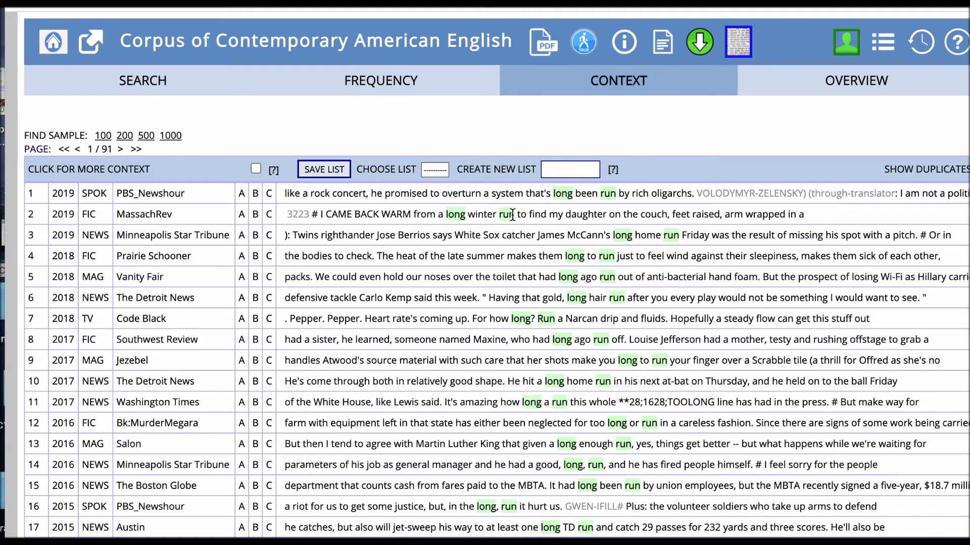
{"action": "mouse_move", "coordinate": [549, 337]}
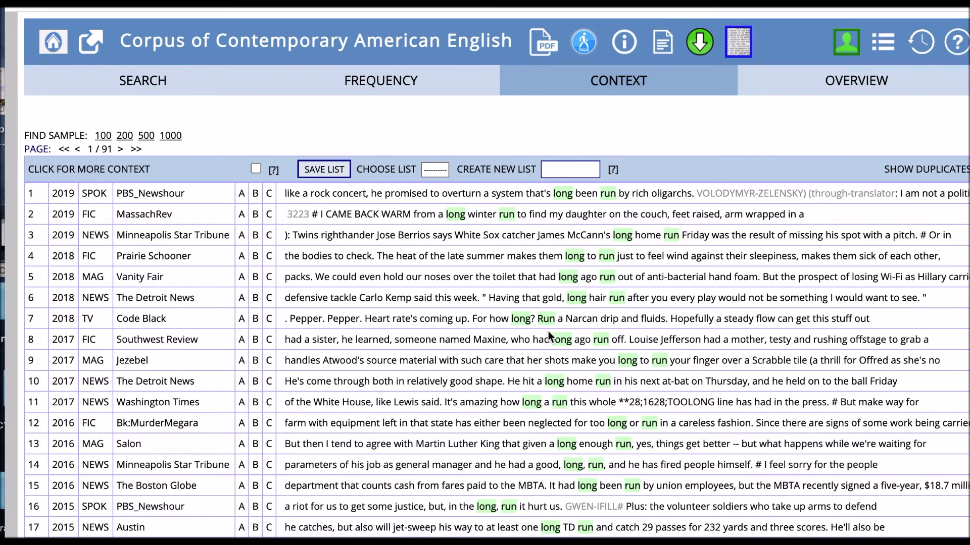
{"action": "mouse_move", "coordinate": [495, 187]}
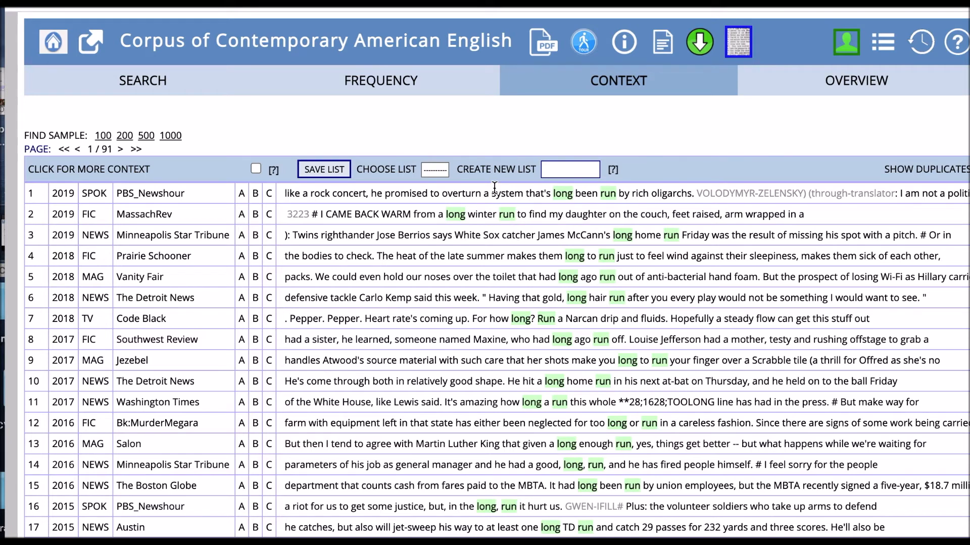
{"action": "mouse_move", "coordinate": [473, 305]}
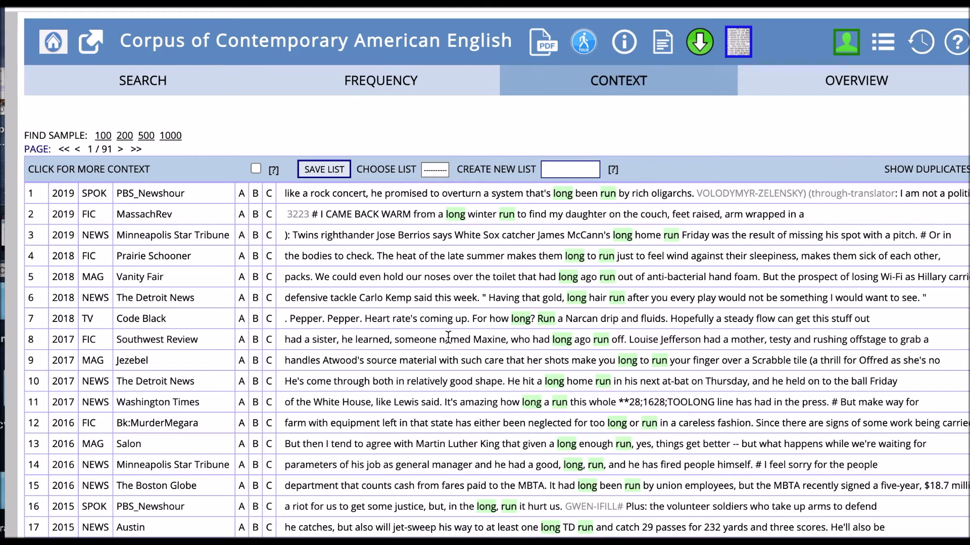
{"action": "mouse_move", "coordinate": [418, 360]}
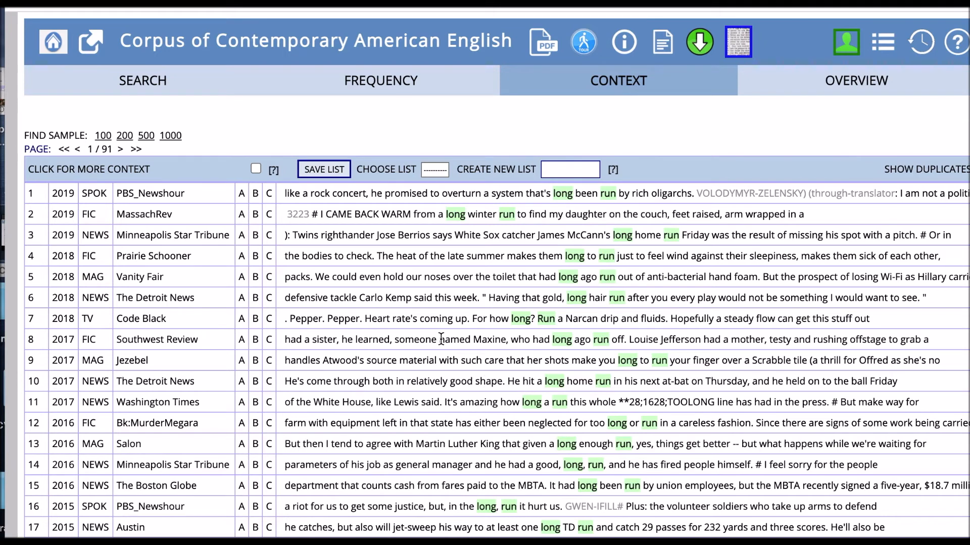
{"action": "mouse_move", "coordinate": [514, 293]}
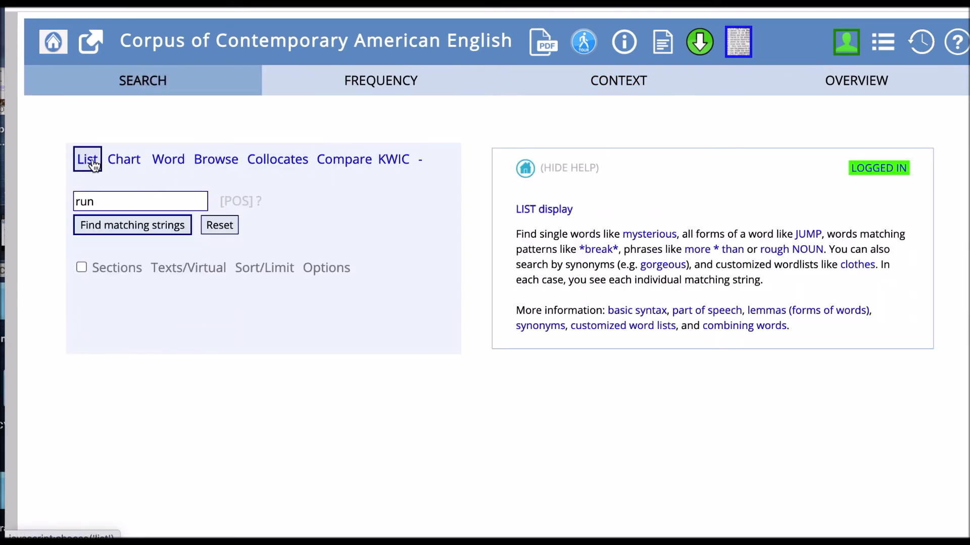
- Enter 'in the long run' as the list search phrase and search
{"action": "type", "text": "inth"}
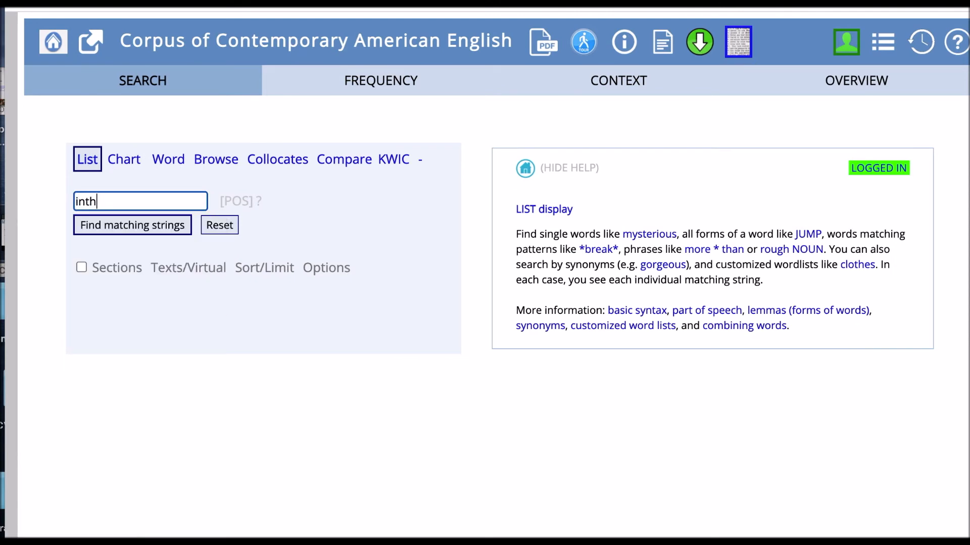
{"action": "key", "text": "BackSpace"}
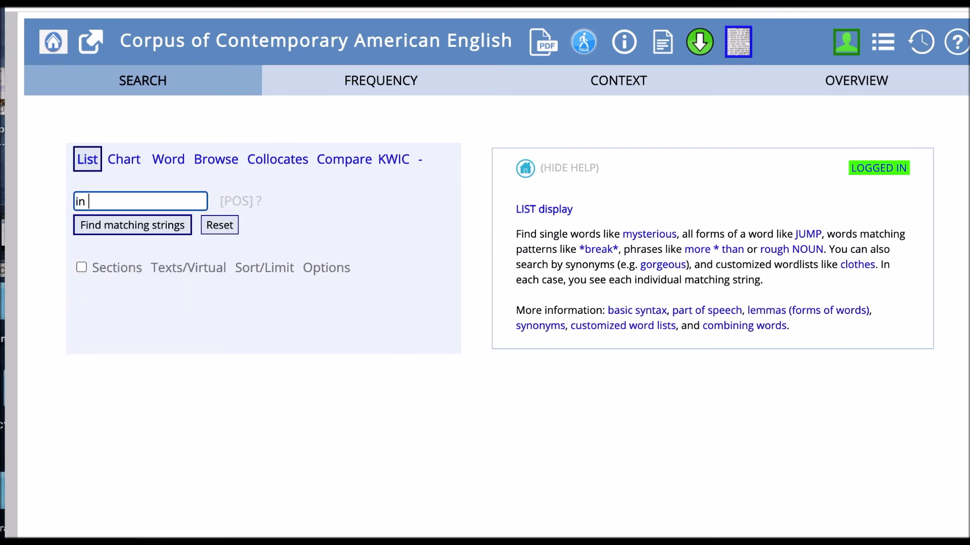
{"action": "type", "text": "the long run"}
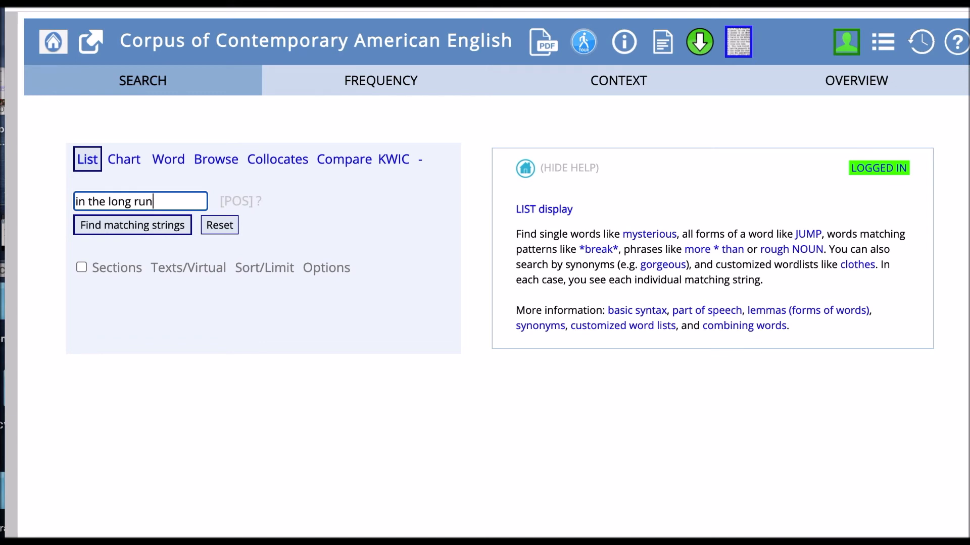
{"action": "mouse_move", "coordinate": [76, 193]}
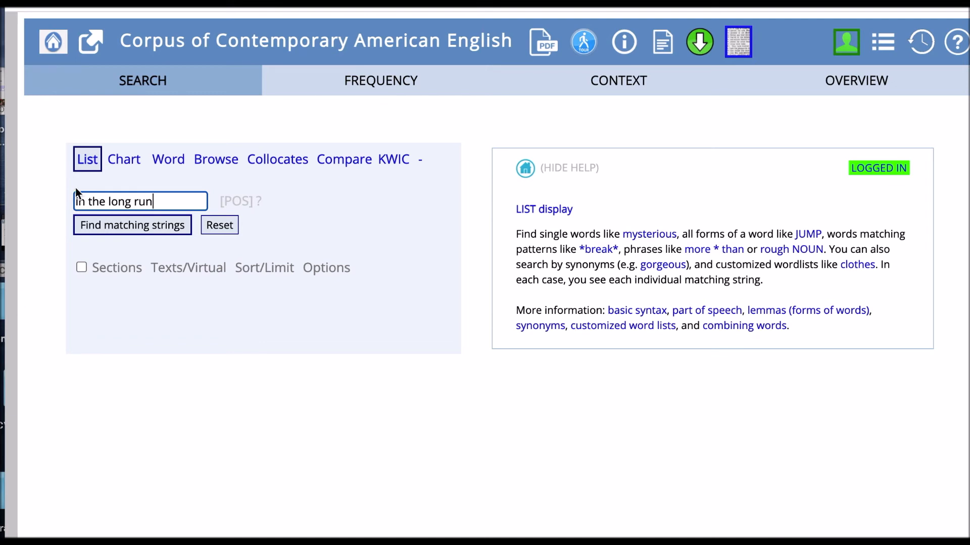
{"action": "left_click", "coordinate": [132, 225]}
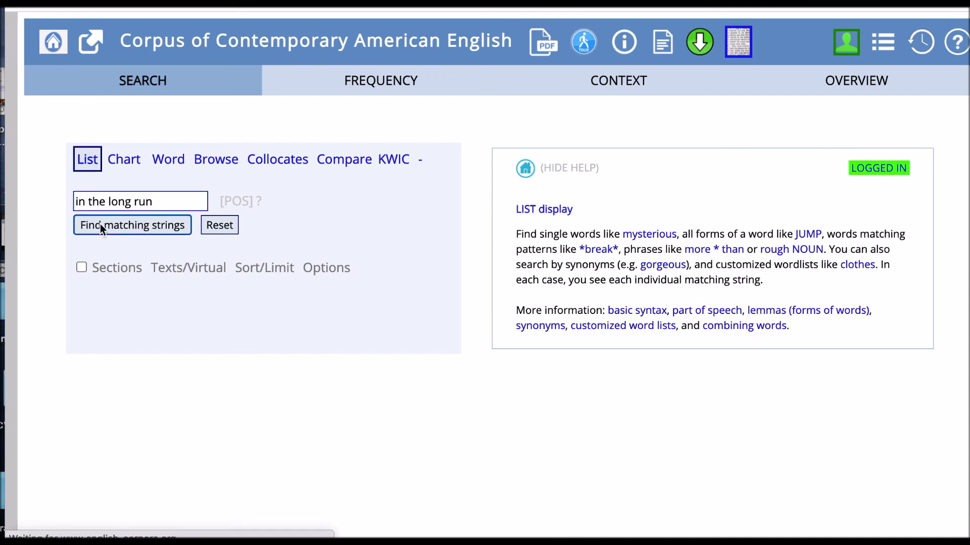
- Find matching strings, showing 'in the long run' with 6,771 occurrences
{"action": "left_click", "coordinate": [132, 224]}
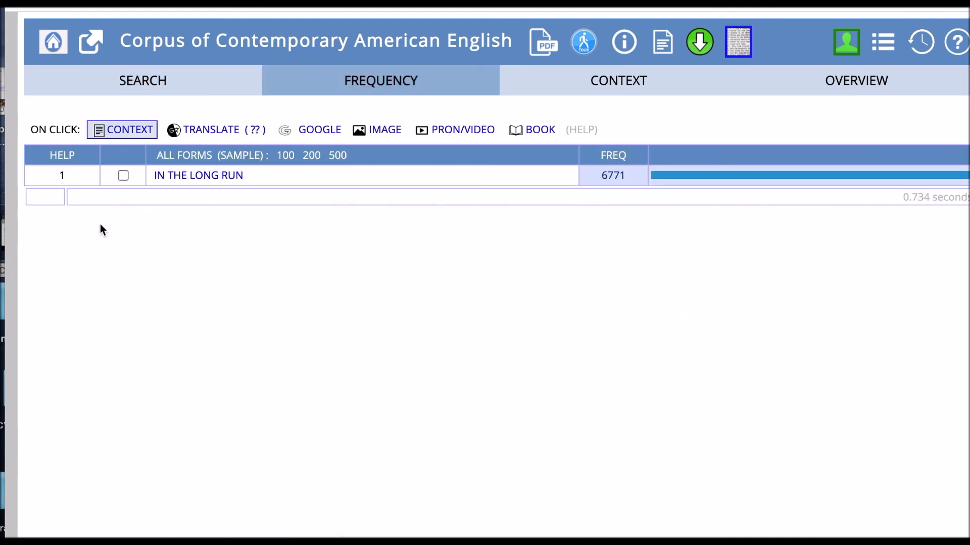
{"action": "mouse_move", "coordinate": [333, 257]}
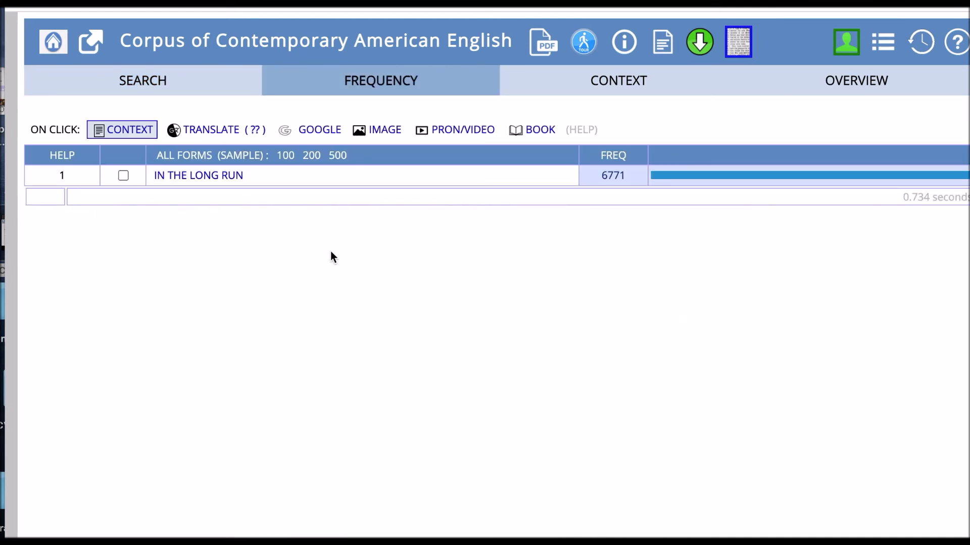
{"action": "mouse_move", "coordinate": [329, 248]}
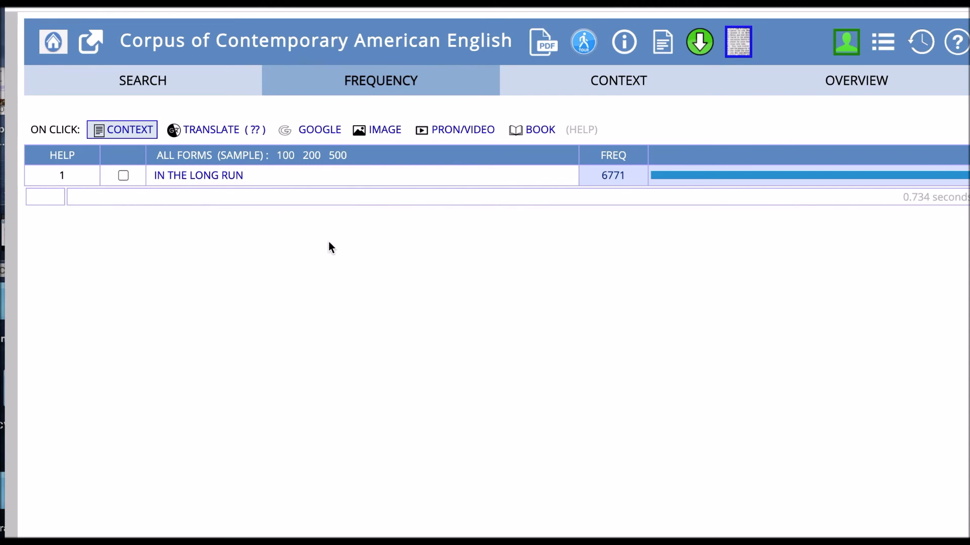
{"action": "mouse_move", "coordinate": [316, 194]}
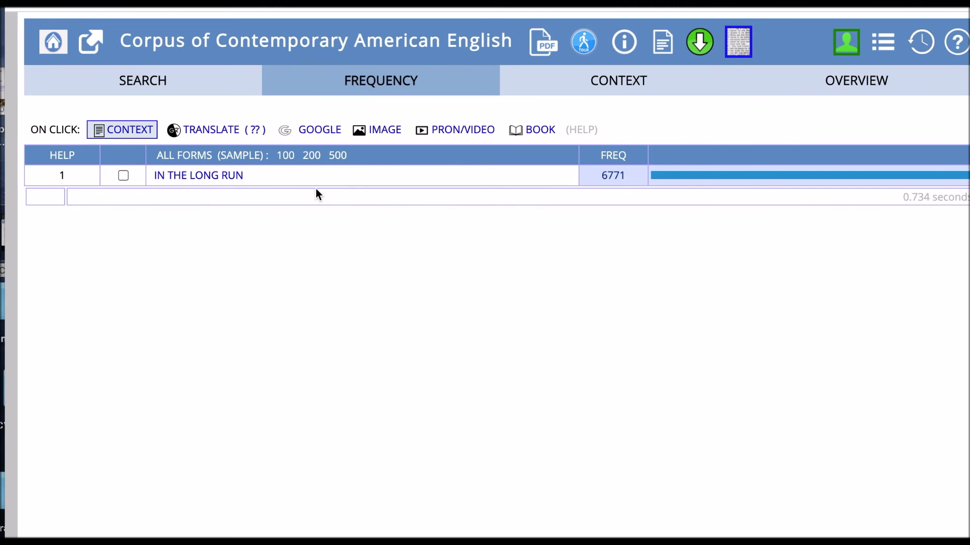
{"action": "mouse_move", "coordinate": [675, 211]}
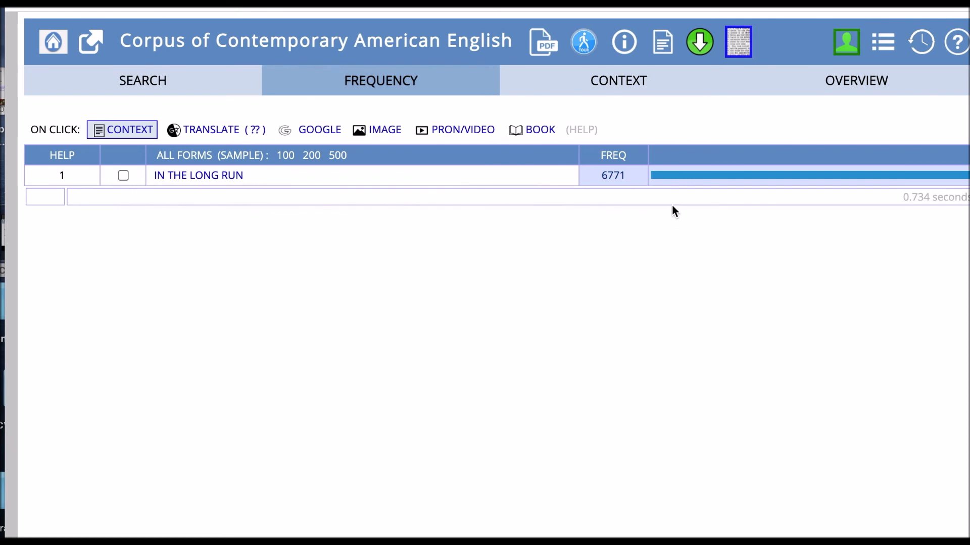
{"action": "mouse_move", "coordinate": [611, 193]}
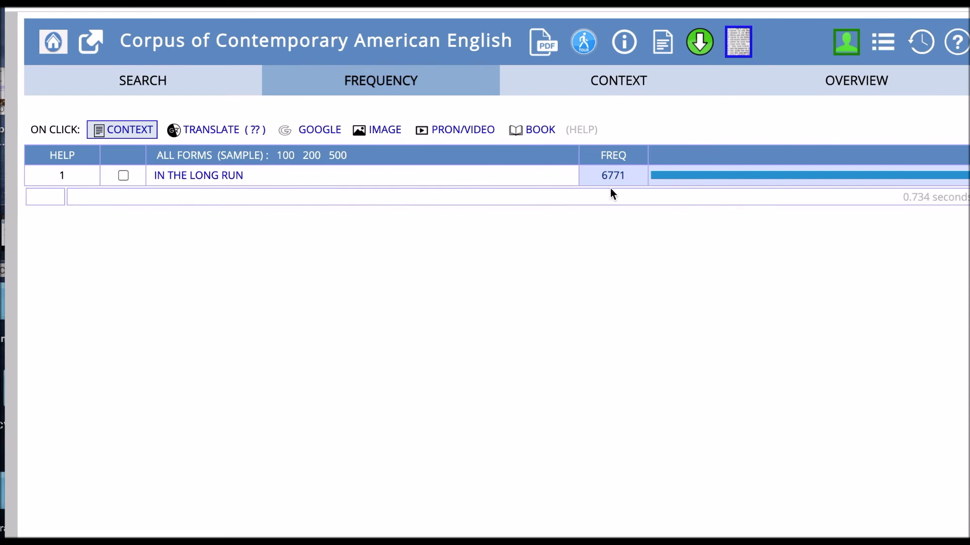
{"action": "mouse_move", "coordinate": [623, 223]}
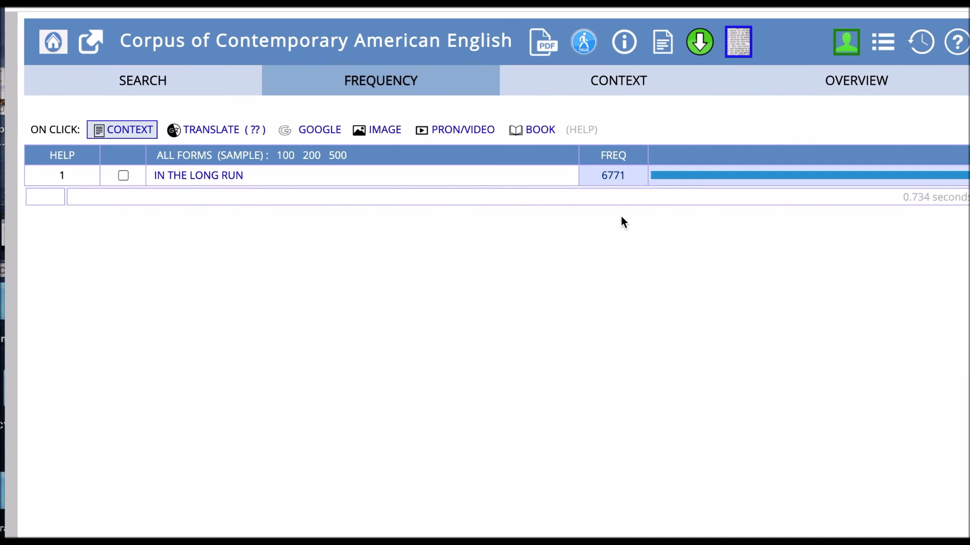
{"action": "mouse_move", "coordinate": [231, 193]}
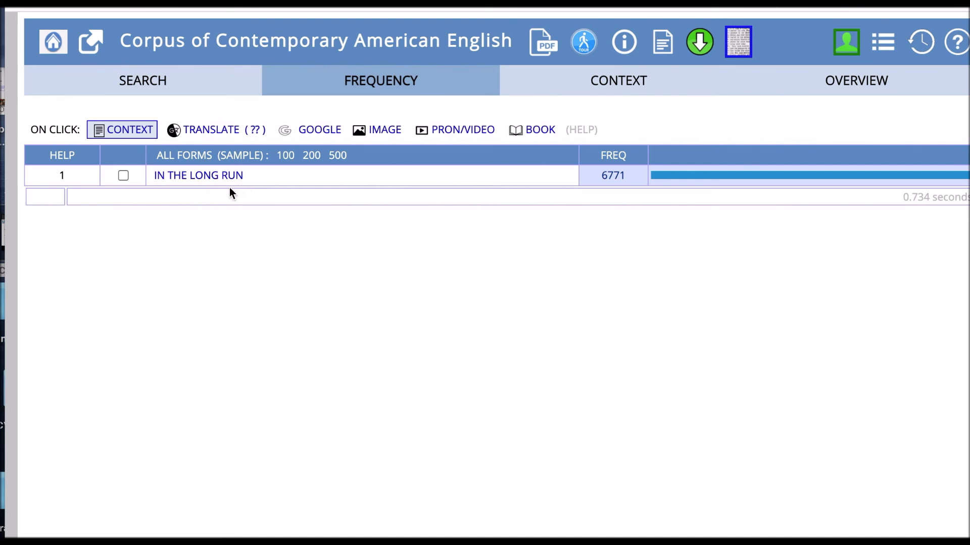
{"action": "mouse_move", "coordinate": [198, 175]}
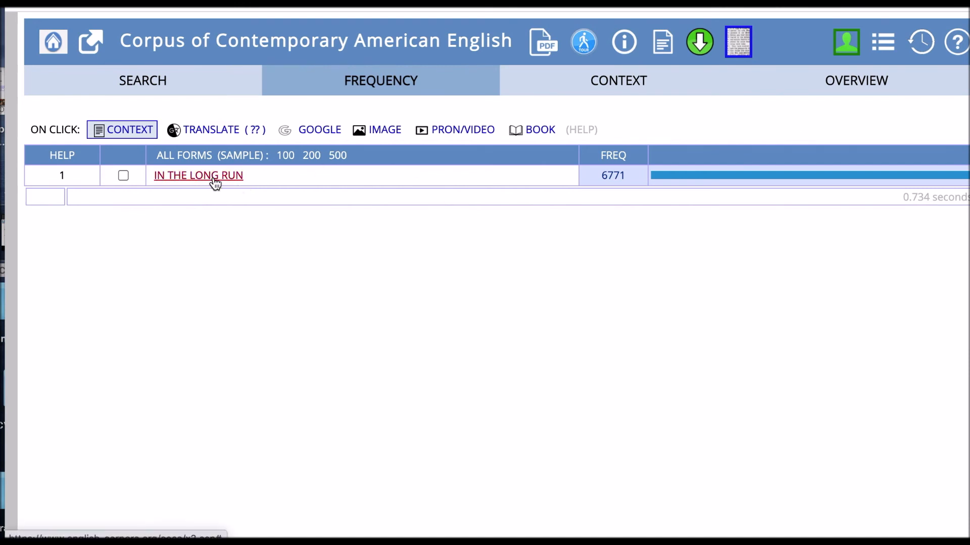
- Open the KWIC context lines for the IN THE LONG RUN result
{"action": "left_click", "coordinate": [198, 175]}
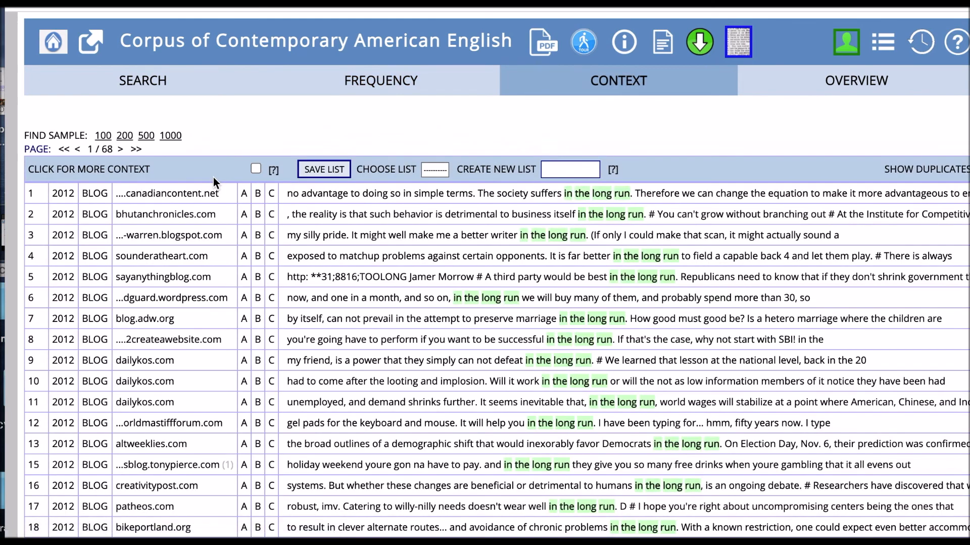
{"action": "mouse_move", "coordinate": [509, 339]}
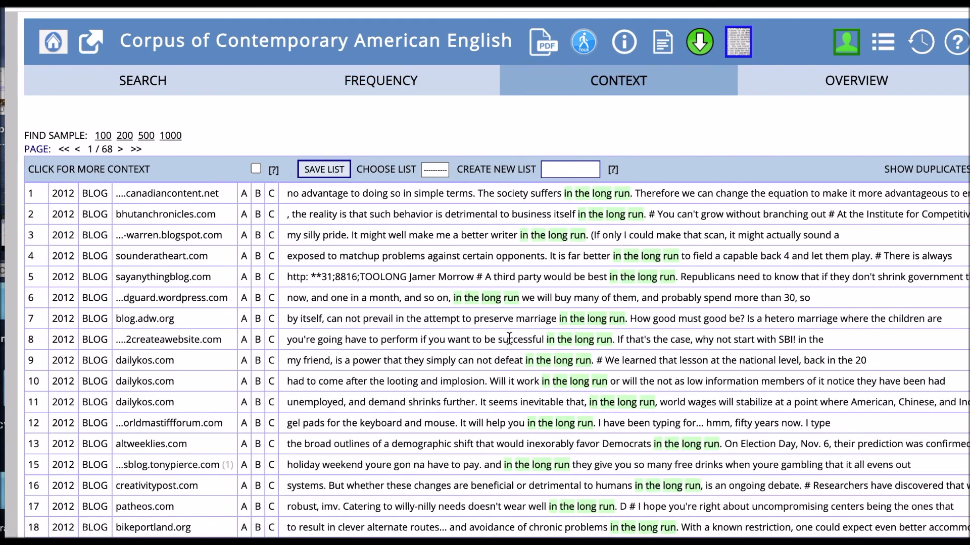
{"action": "mouse_move", "coordinate": [522, 419]}
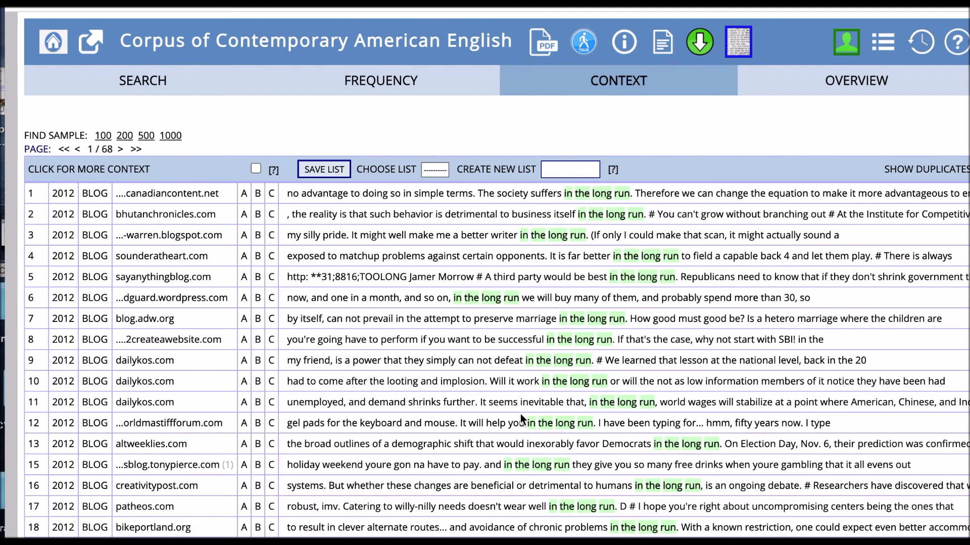